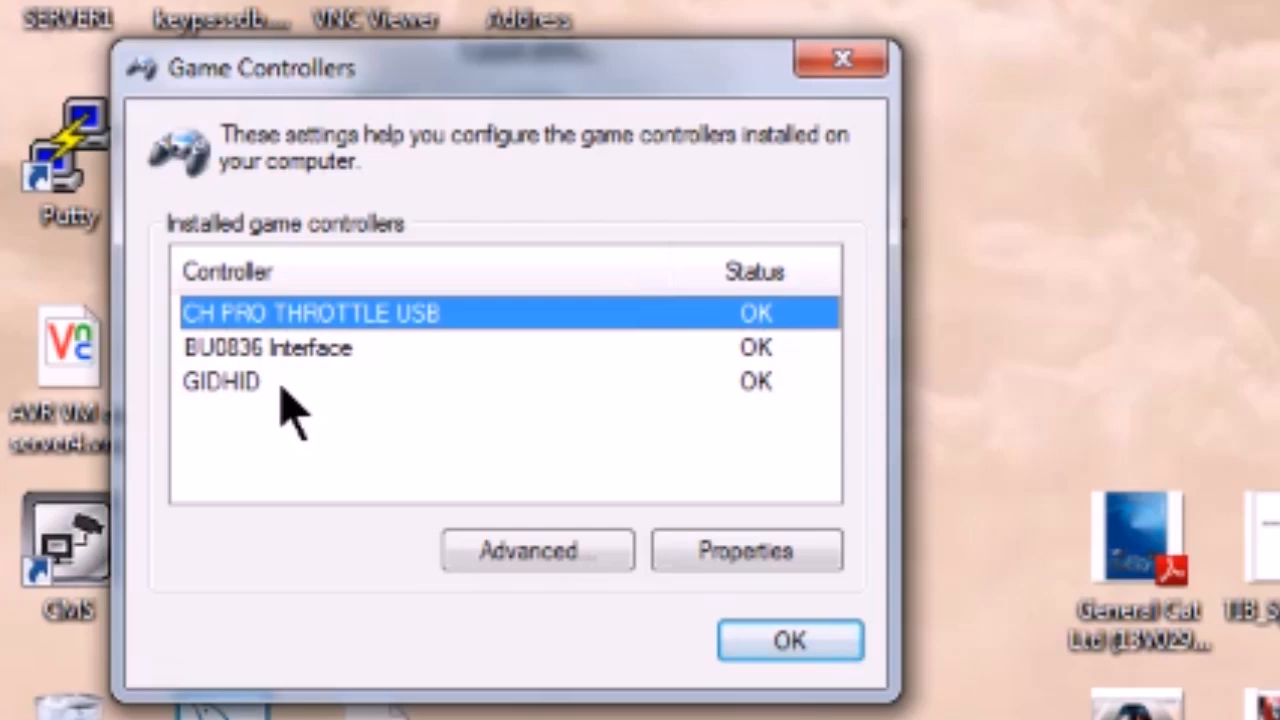
# Select the GIDHID controller in the Installed game controllers list.
pyautogui.click(220, 380)
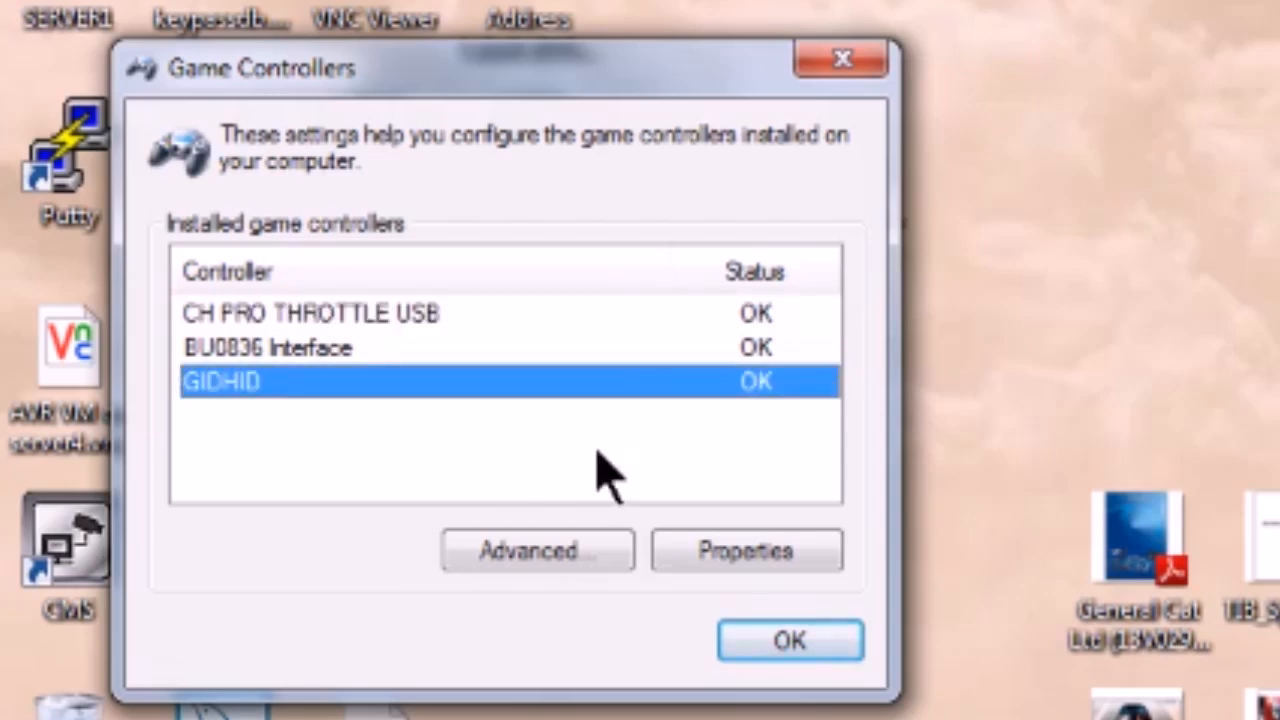